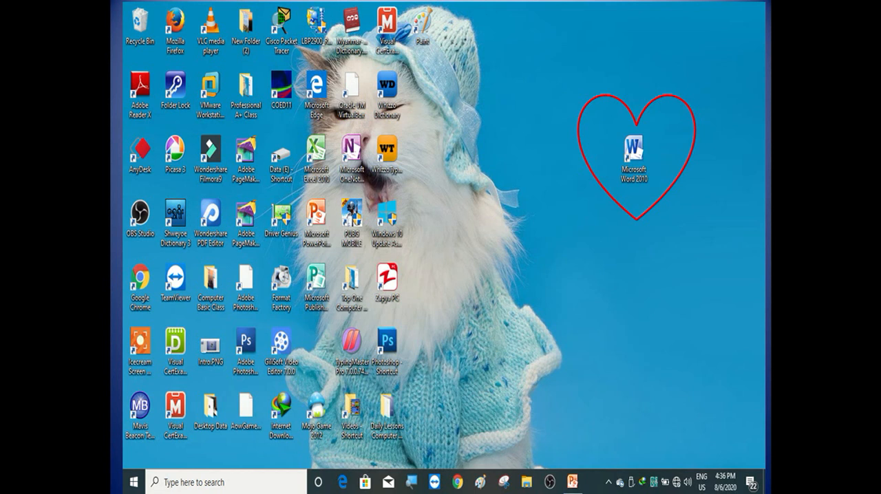
{"action": "mouse_move", "coordinate": [660, 171]}
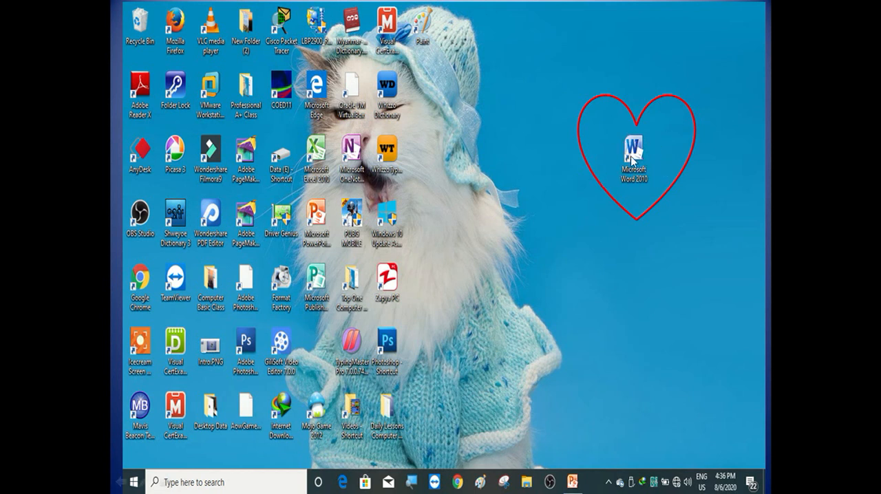
{"action": "mouse_move", "coordinate": [575, 170]}
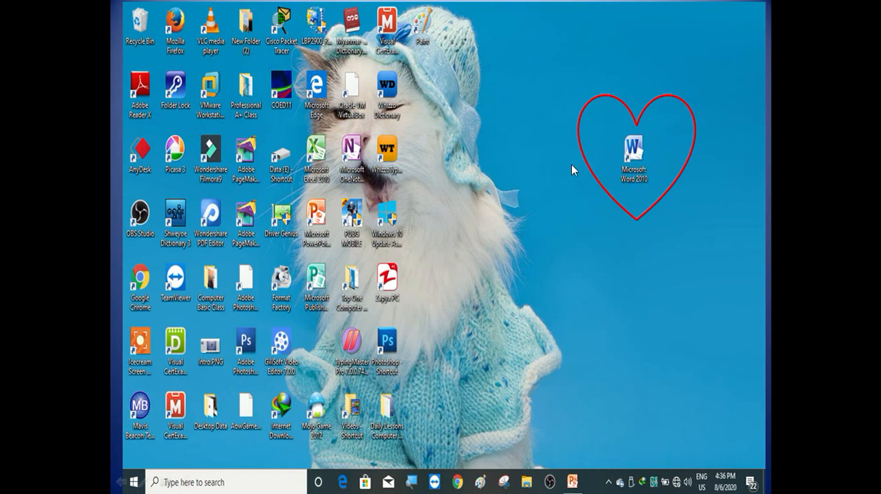
{"action": "mouse_move", "coordinate": [606, 152]}
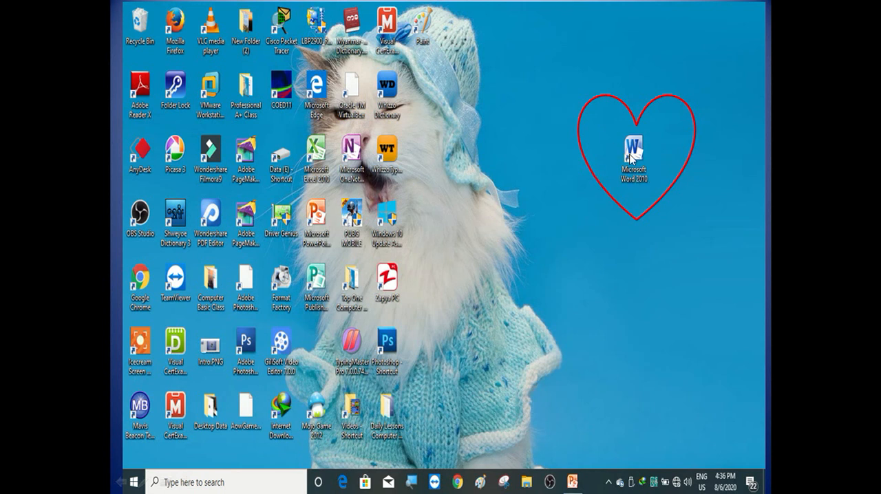
Launch Microsoft Word 2010 from its desktop shortcut.
{"action": "double_click", "coordinate": [630, 150]}
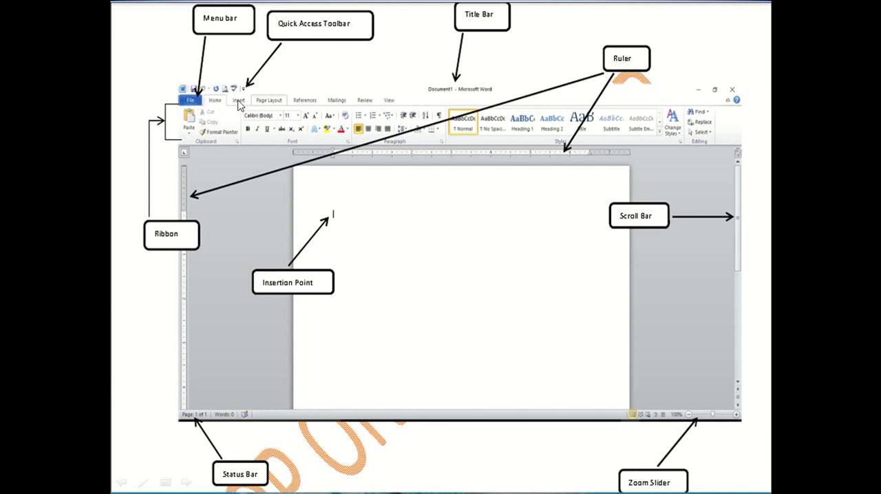
{"action": "mouse_move", "coordinate": [306, 110]}
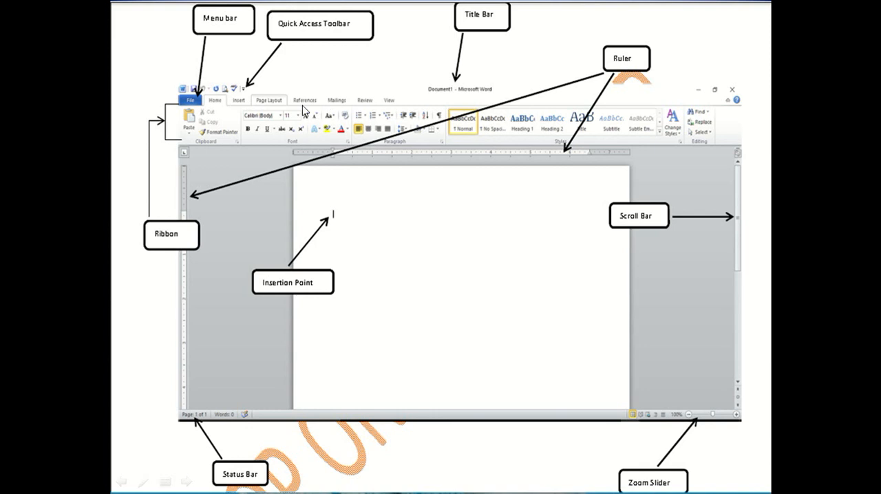
{"action": "mouse_move", "coordinate": [377, 108]}
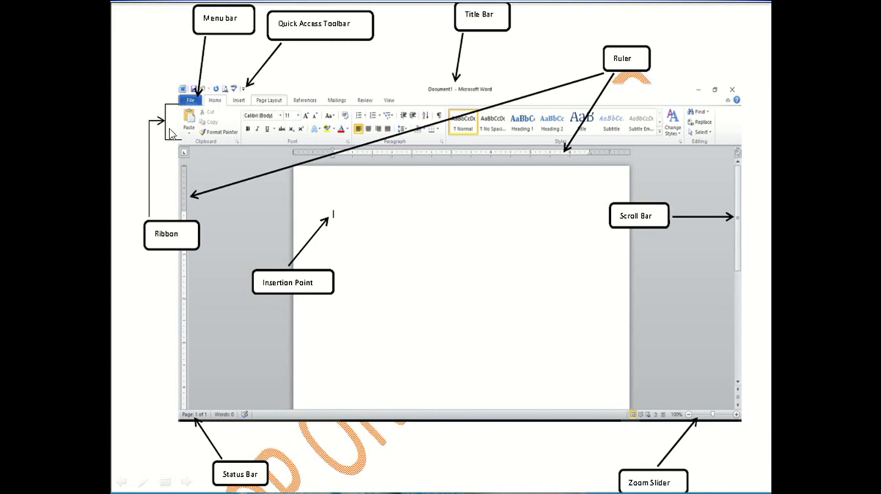
{"action": "mouse_move", "coordinate": [382, 118]}
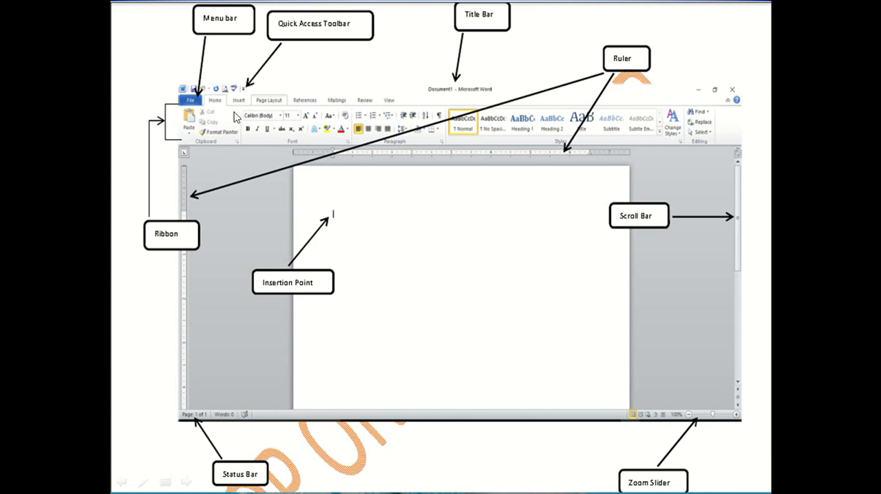
{"action": "mouse_move", "coordinate": [126, 132]}
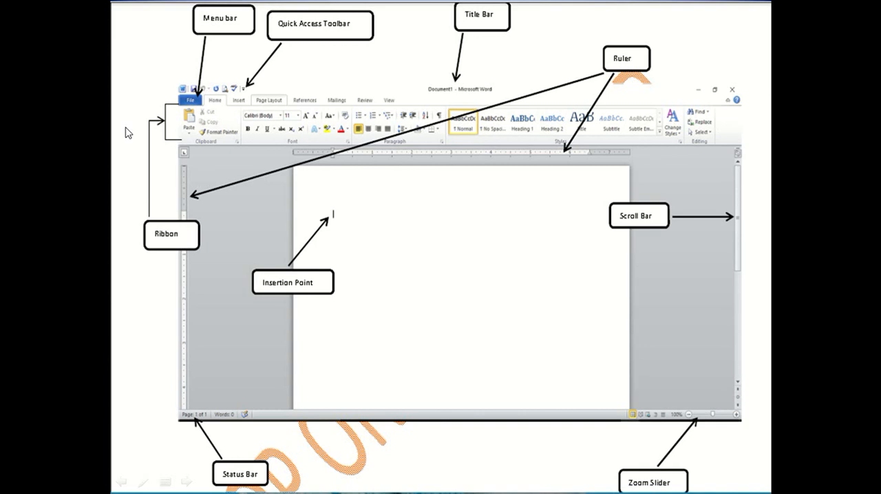
{"action": "mouse_move", "coordinate": [438, 99]}
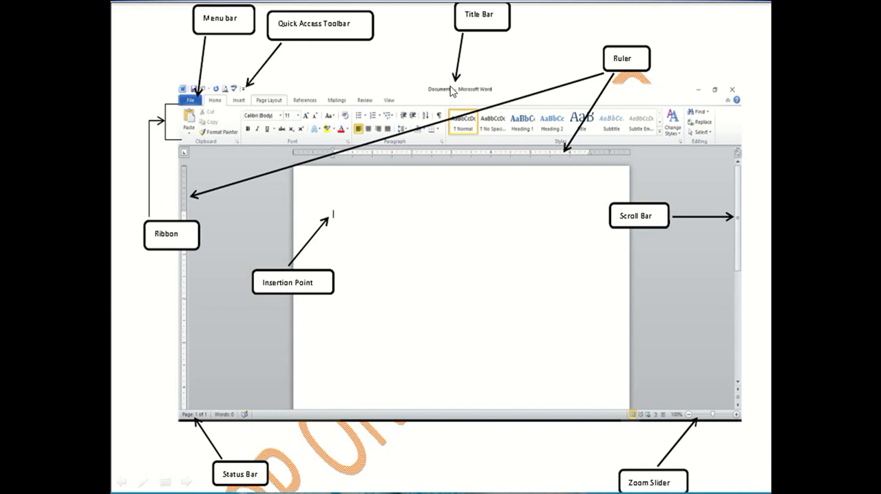
{"action": "mouse_move", "coordinate": [451, 91]}
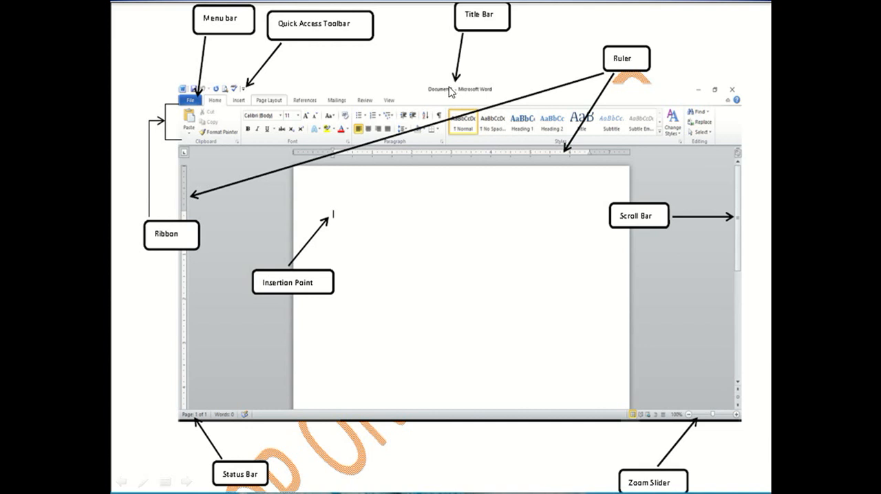
{"action": "mouse_move", "coordinate": [402, 161]}
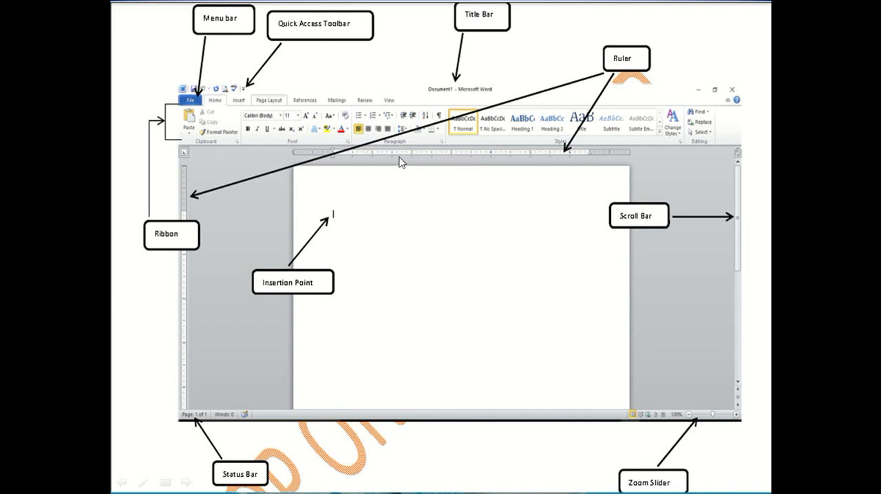
{"action": "mouse_move", "coordinate": [187, 362]}
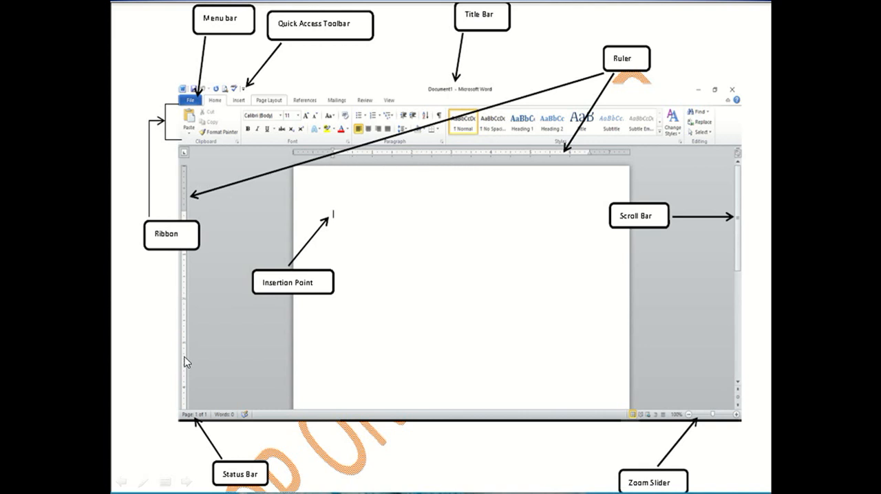
{"action": "mouse_move", "coordinate": [344, 210]}
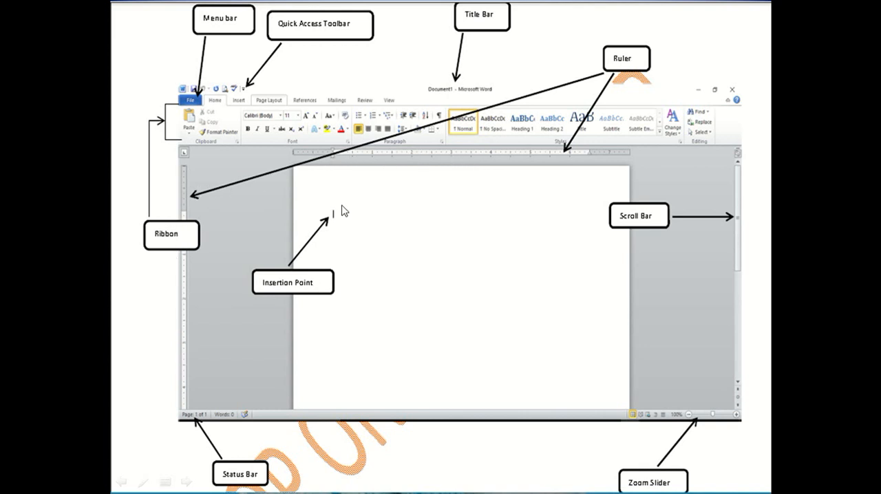
{"action": "mouse_move", "coordinate": [358, 223]}
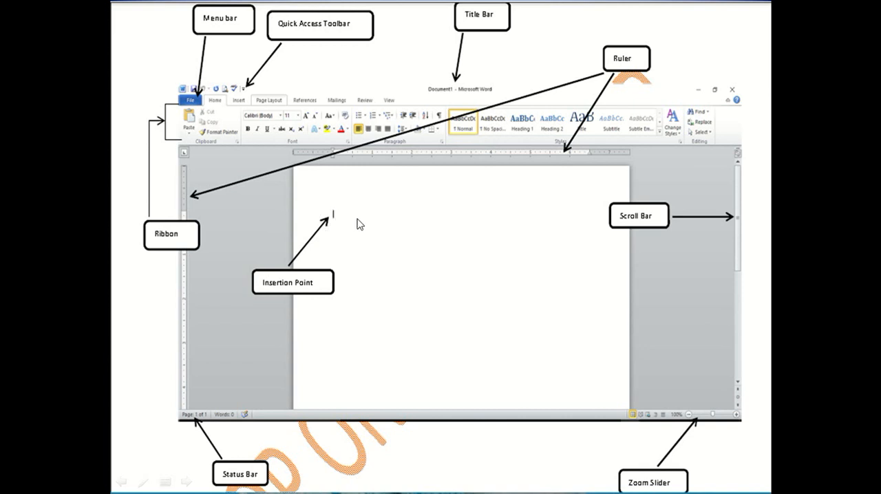
{"action": "mouse_move", "coordinate": [338, 226]}
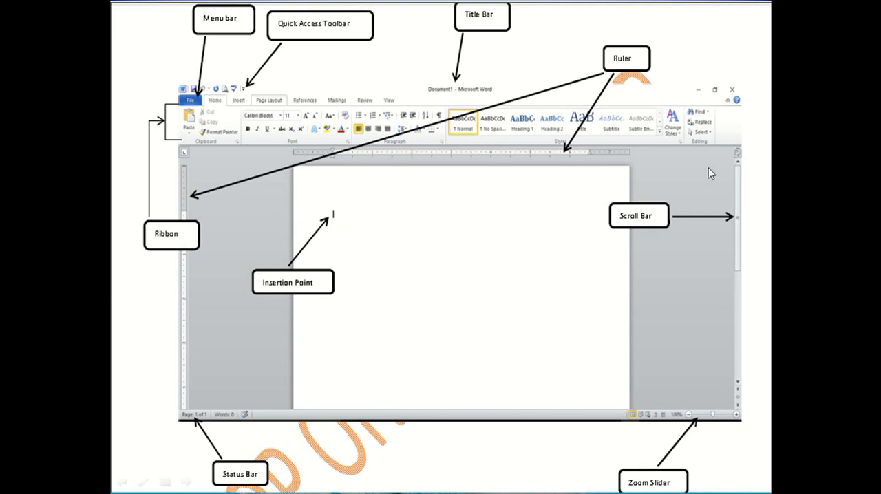
{"action": "mouse_move", "coordinate": [746, 176]}
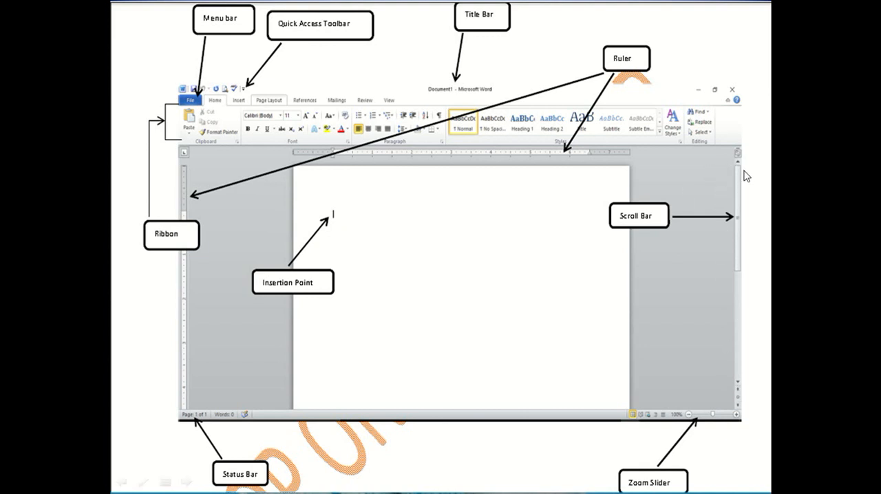
{"action": "mouse_move", "coordinate": [696, 387]}
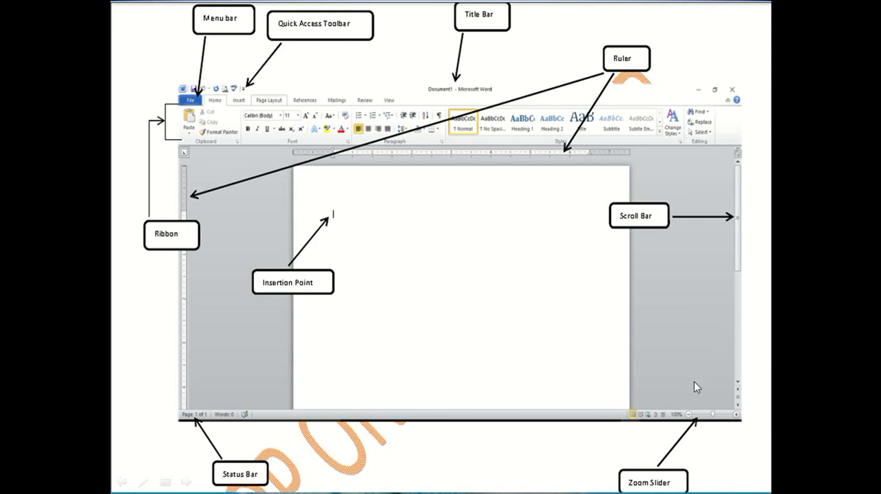
{"action": "mouse_move", "coordinate": [688, 413]}
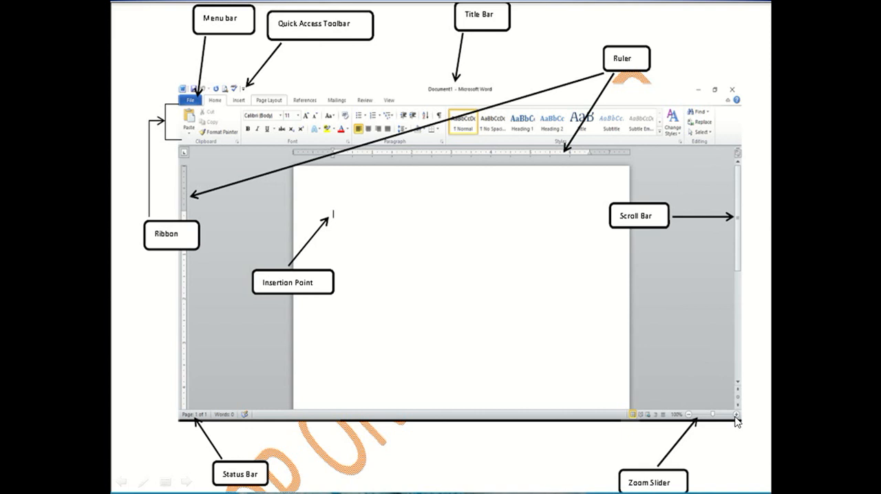
{"action": "mouse_move", "coordinate": [372, 264]}
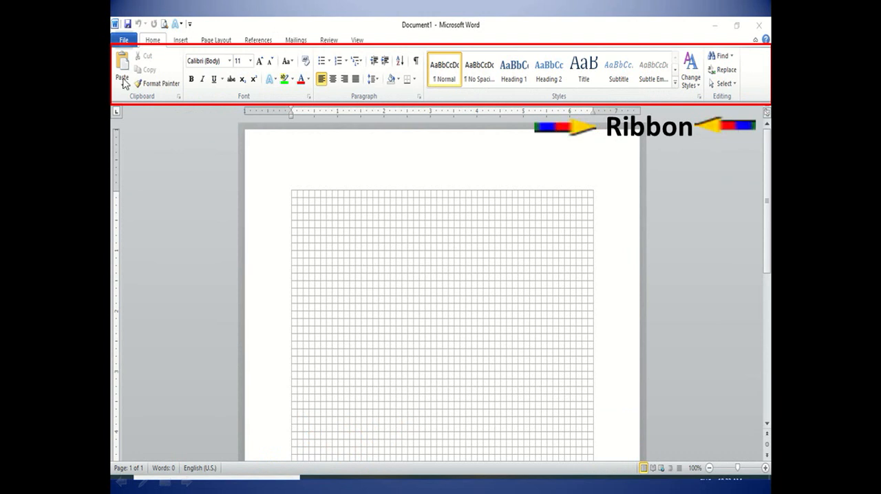
{"action": "mouse_move", "coordinate": [232, 46]}
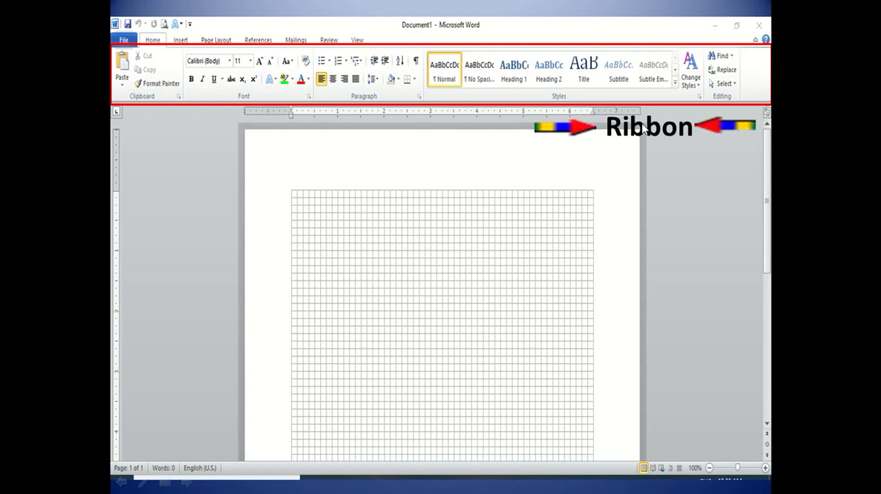
{"action": "mouse_move", "coordinate": [435, 180]}
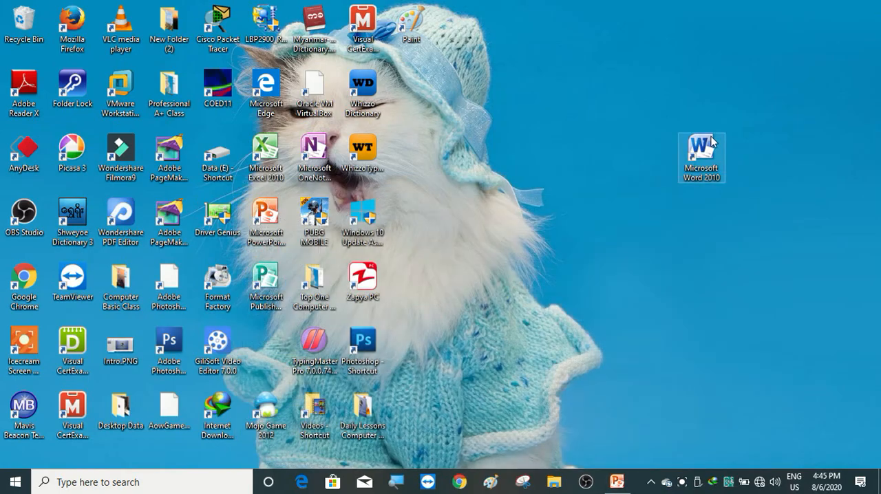
Reopen Microsoft Word 2010 from the desktop shortcut, showing blank Document1.
{"action": "double_click", "coordinate": [701, 157]}
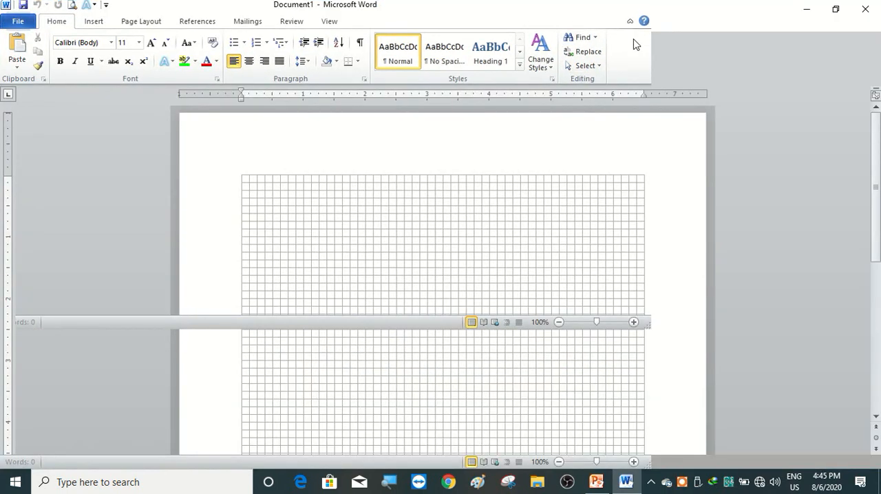
Turn off Gridlines in the View ribbon's Show group and return to Home.
{"action": "left_click", "coordinate": [329, 22]}
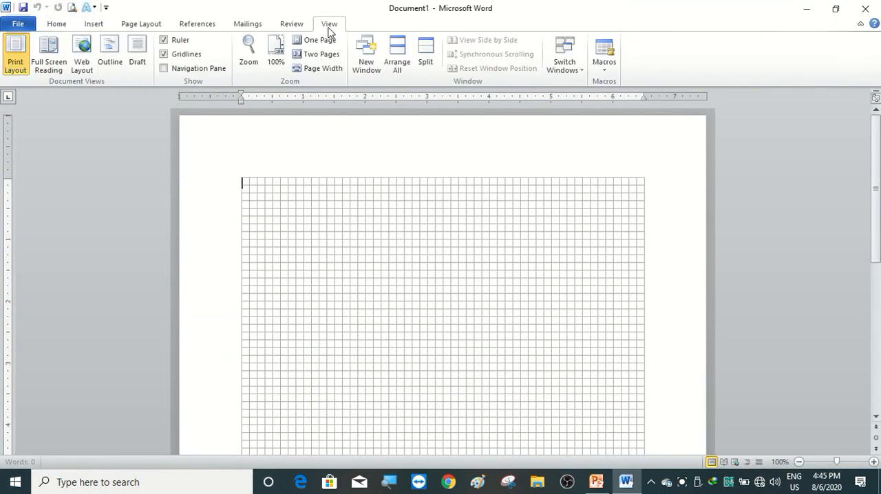
{"action": "left_click", "coordinate": [165, 55]}
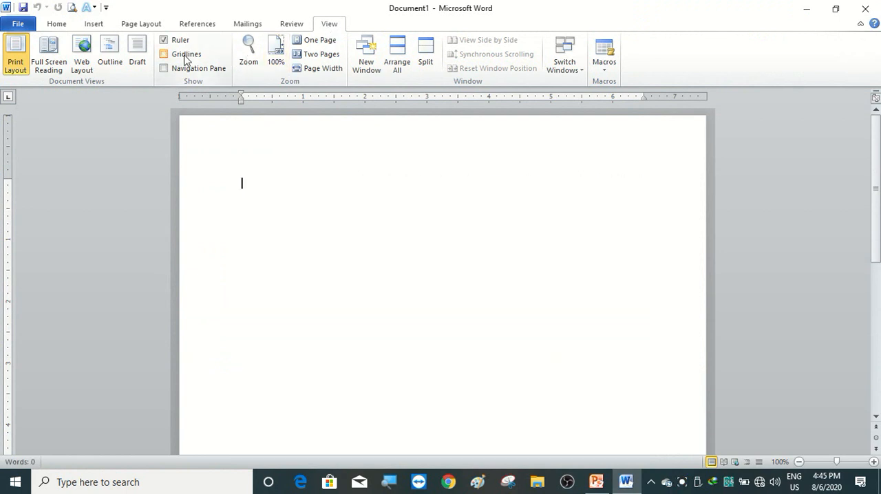
{"action": "left_click", "coordinate": [165, 53]}
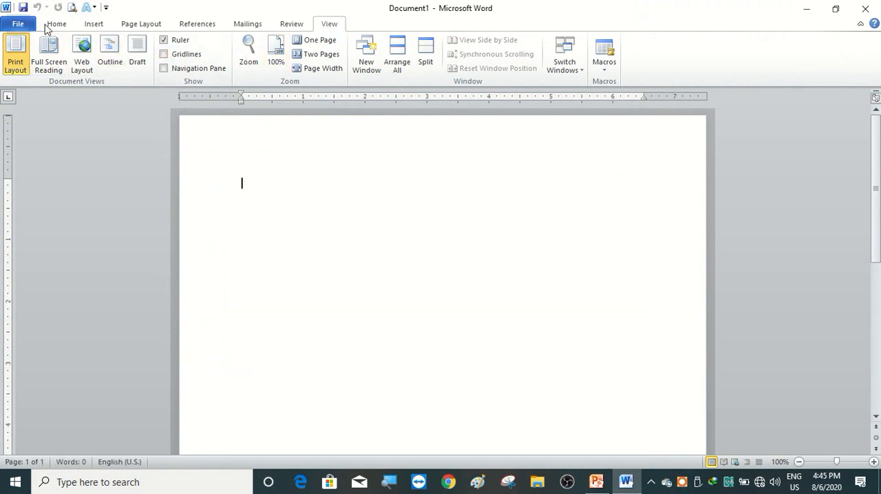
{"action": "mouse_move", "coordinate": [264, 83]}
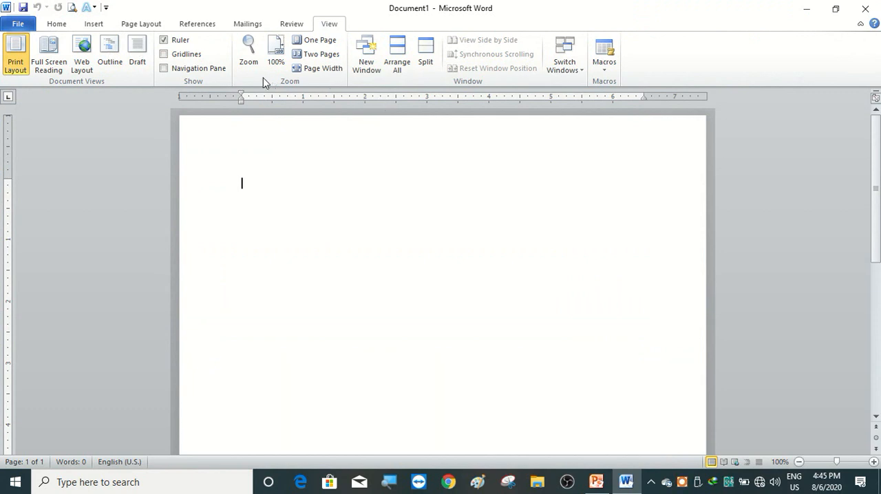
{"action": "mouse_move", "coordinate": [58, 34]}
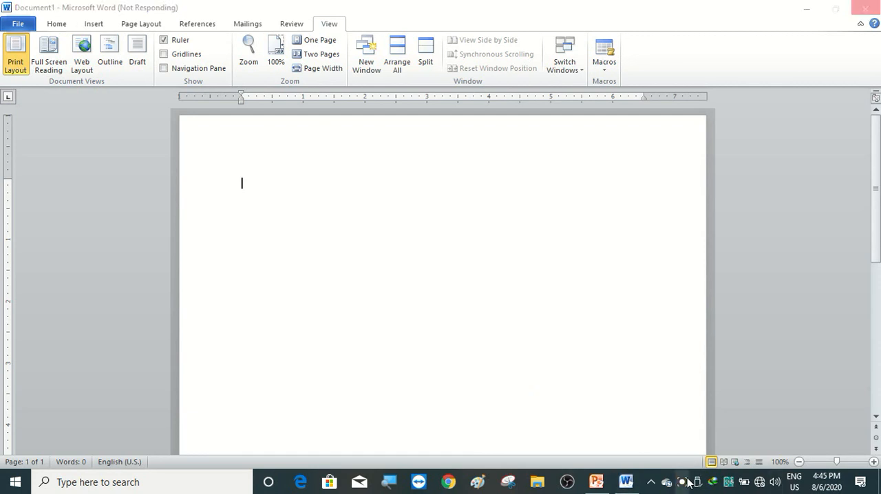
{"action": "left_click", "coordinate": [682, 481]}
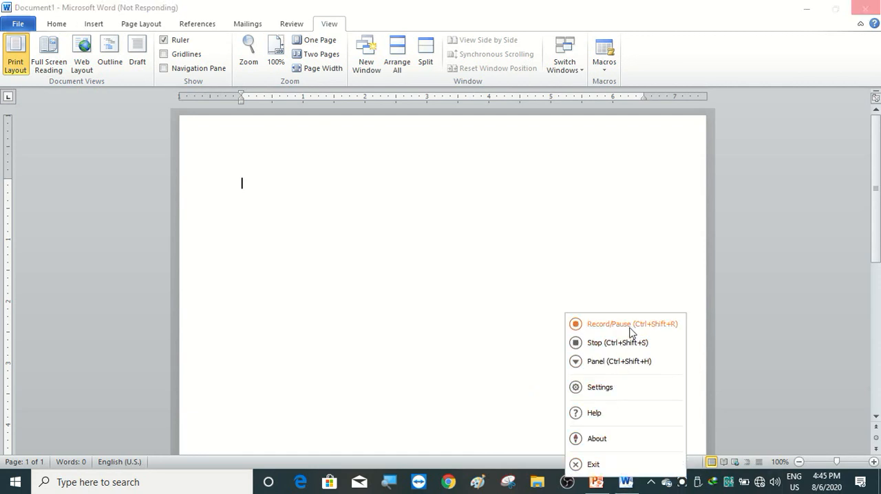
{"action": "left_click", "coordinate": [56, 24]}
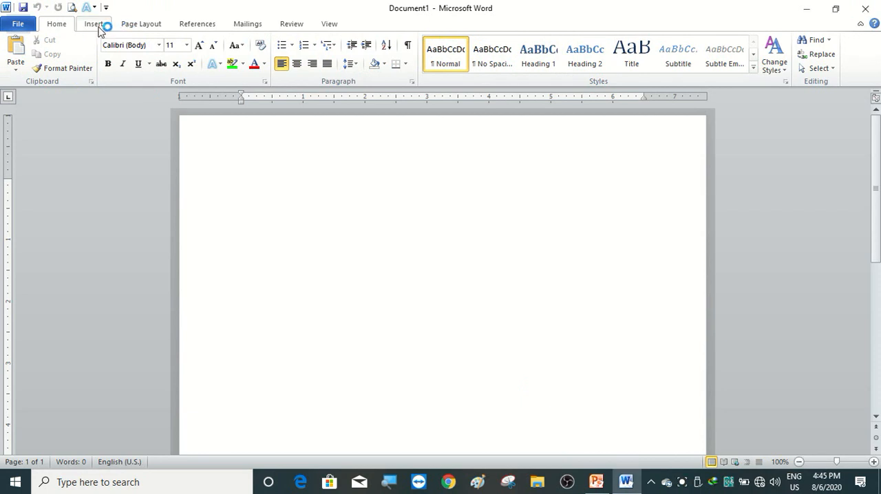
Browse the Page Layout, Home and Insert ribbon tabs, ending on Insert.
{"action": "left_click", "coordinate": [140, 23]}
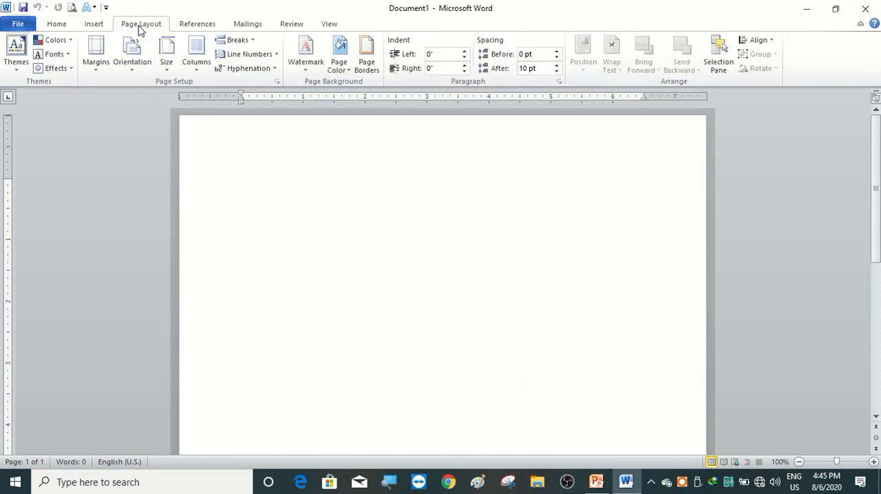
{"action": "mouse_move", "coordinate": [190, 23]}
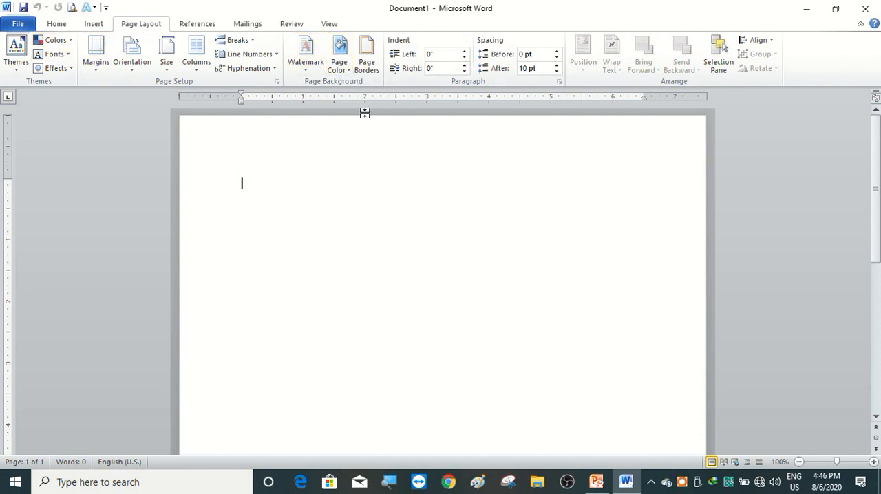
{"action": "mouse_move", "coordinate": [294, 127]}
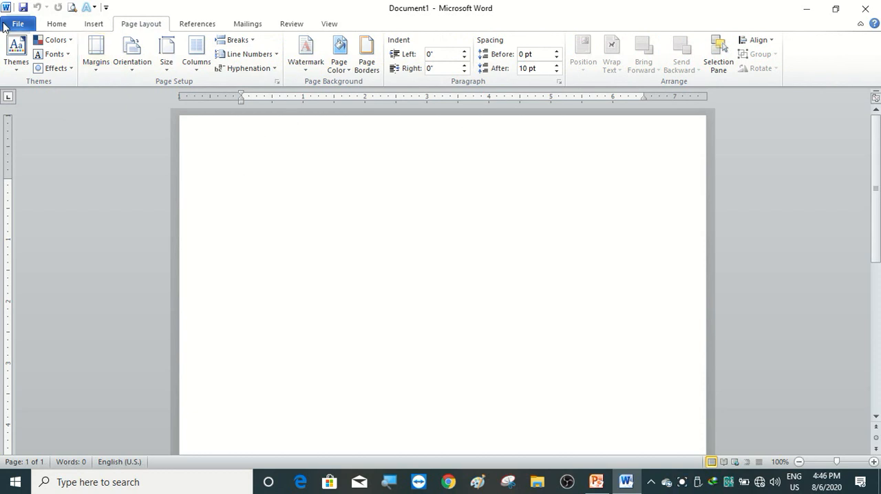
{"action": "left_click", "coordinate": [57, 24]}
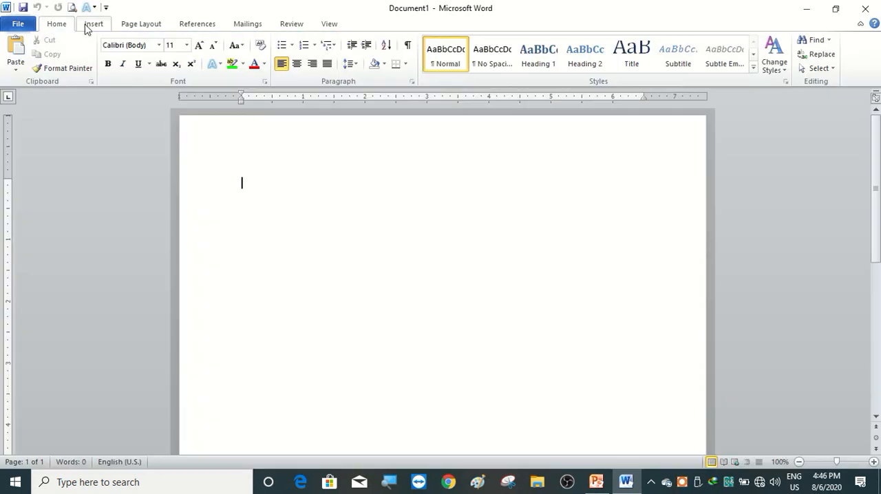
{"action": "left_click", "coordinate": [94, 23]}
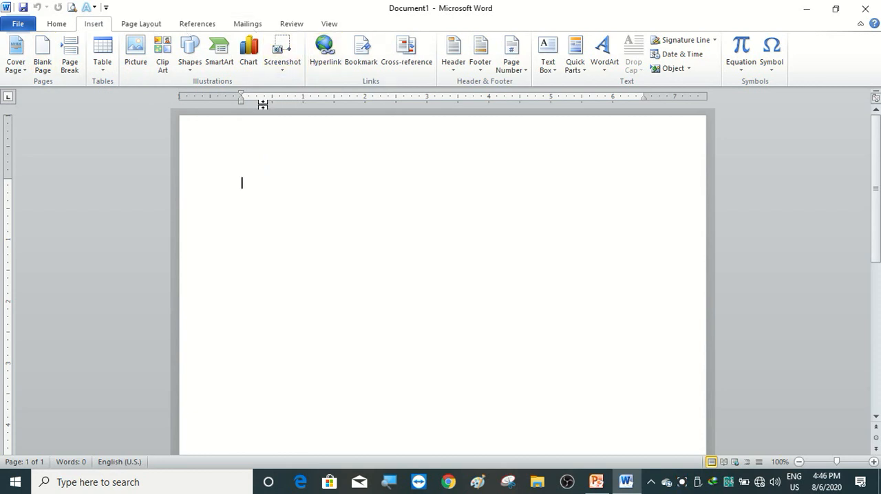
{"action": "mouse_move", "coordinate": [602, 327]}
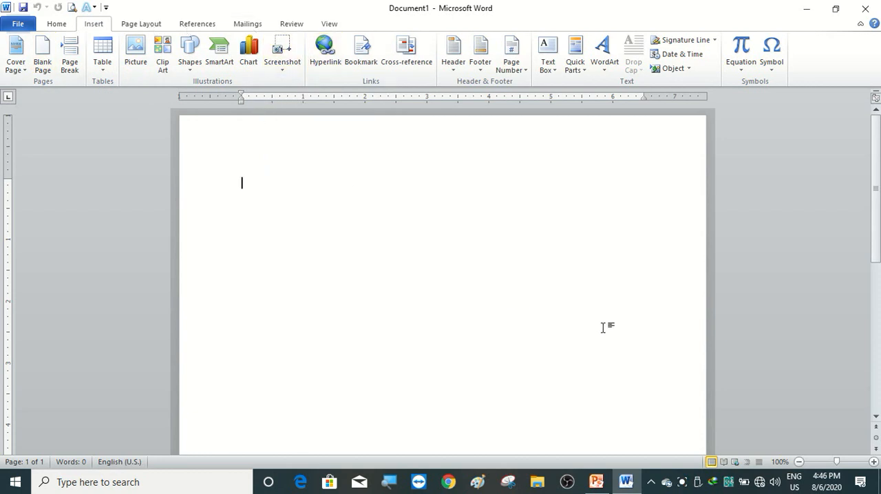